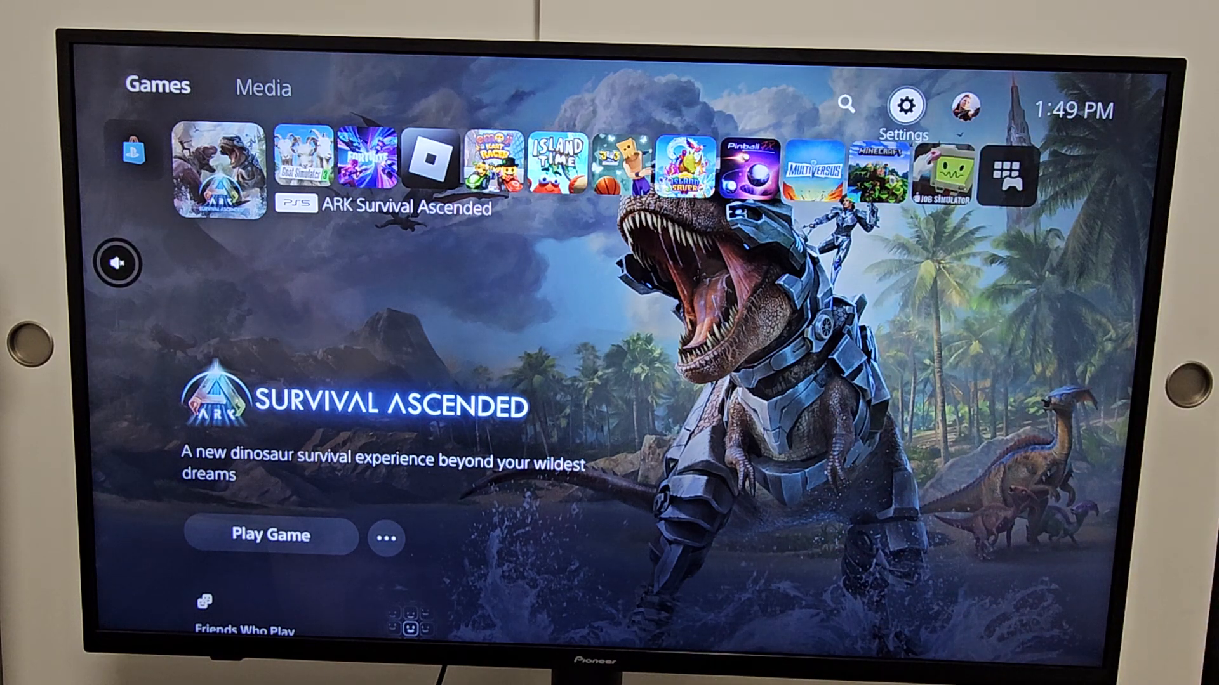
# Step: Show Connection Status with the console online over the SpectrumSetup-57 Wi-Fi network
pyautogui.click(904, 105)
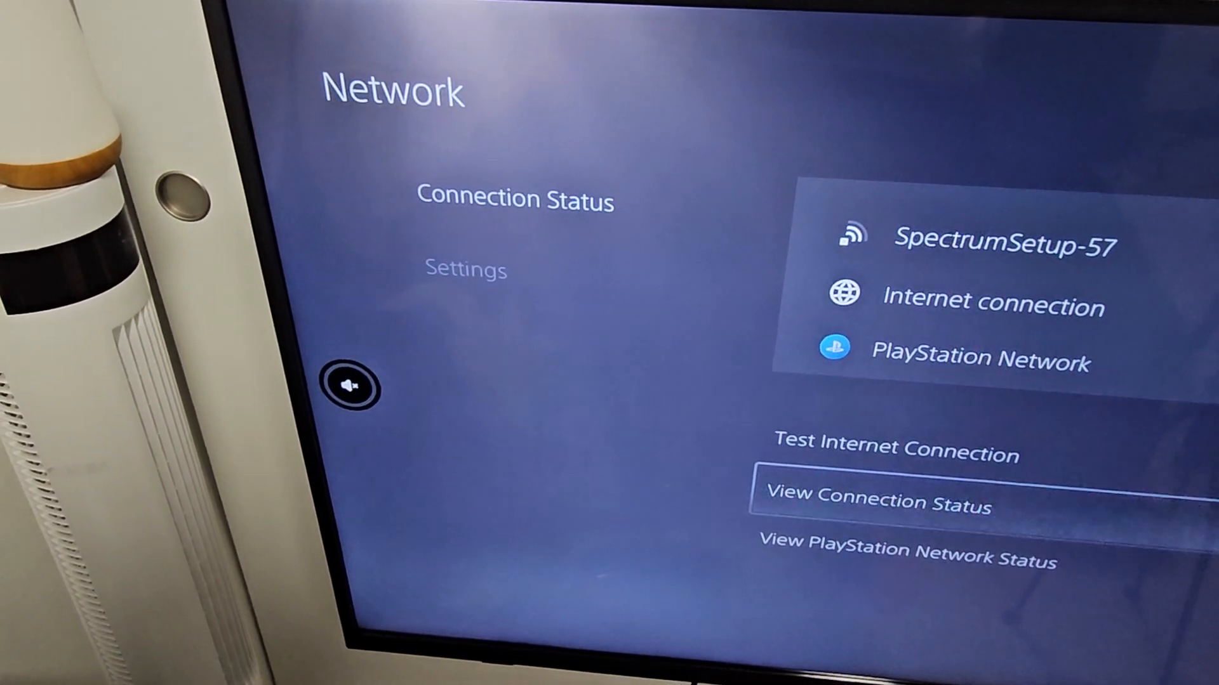
# Step: Review the full View Connection Status details for the SpectrumSetup-57 Wi-Fi connection
pyautogui.click(876, 503)
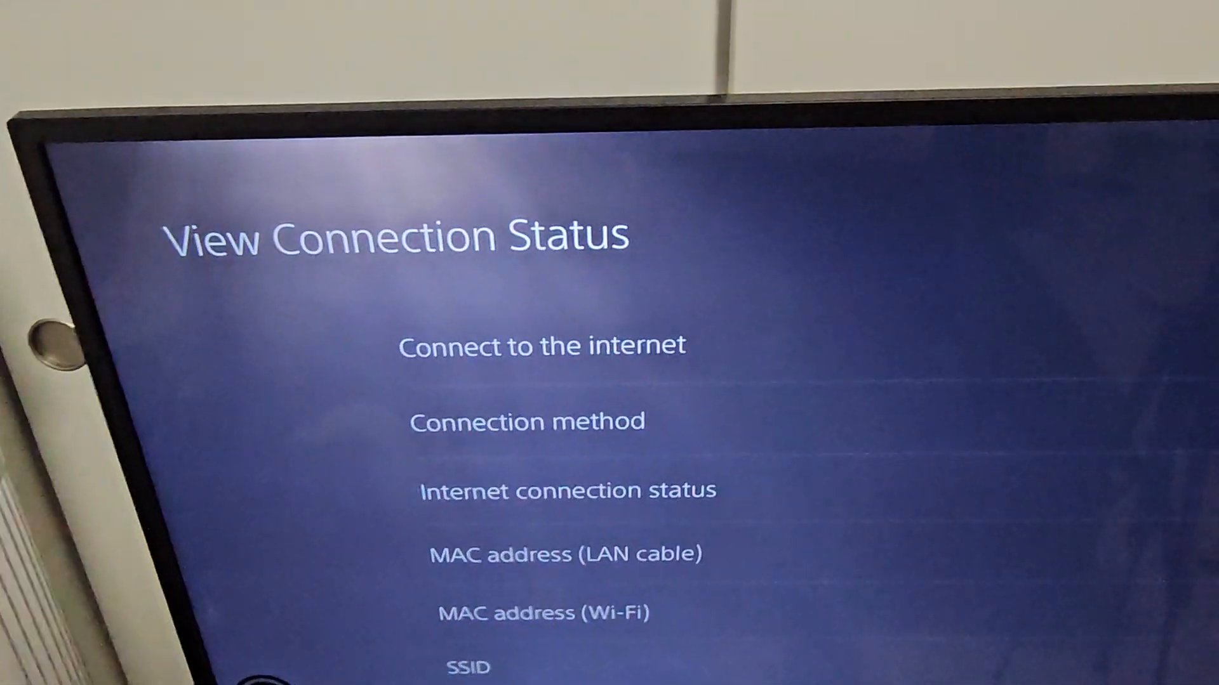
pyautogui.scroll(-3)
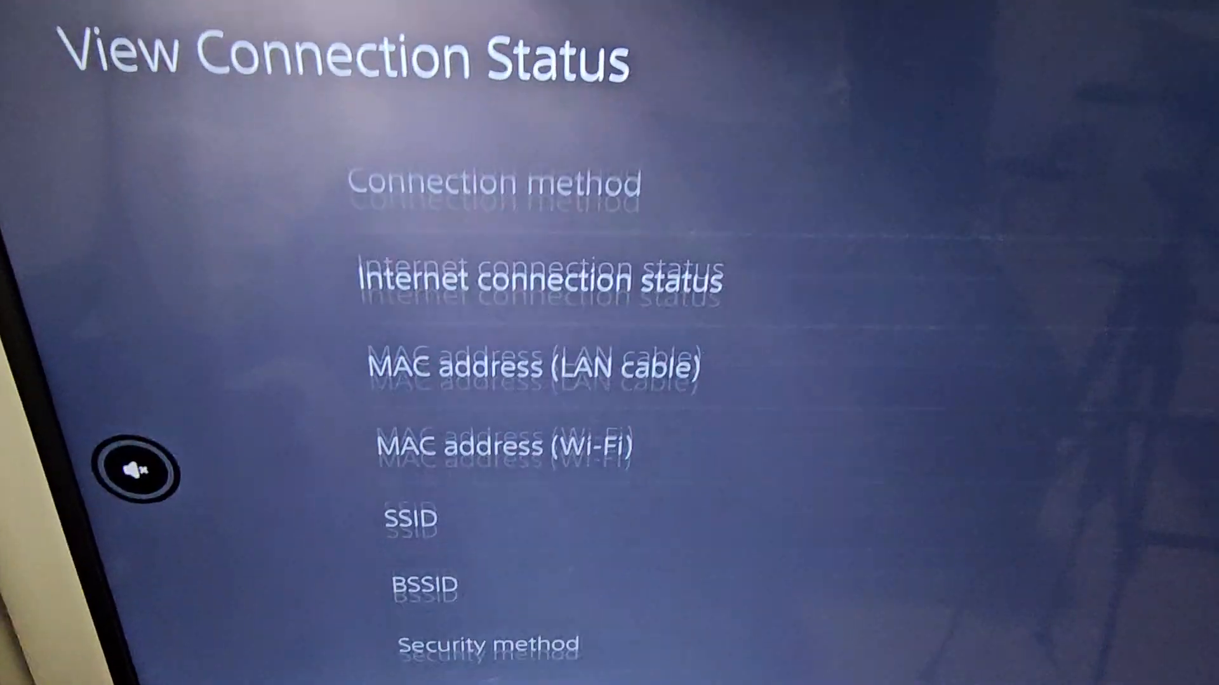
pyautogui.scroll(-3)
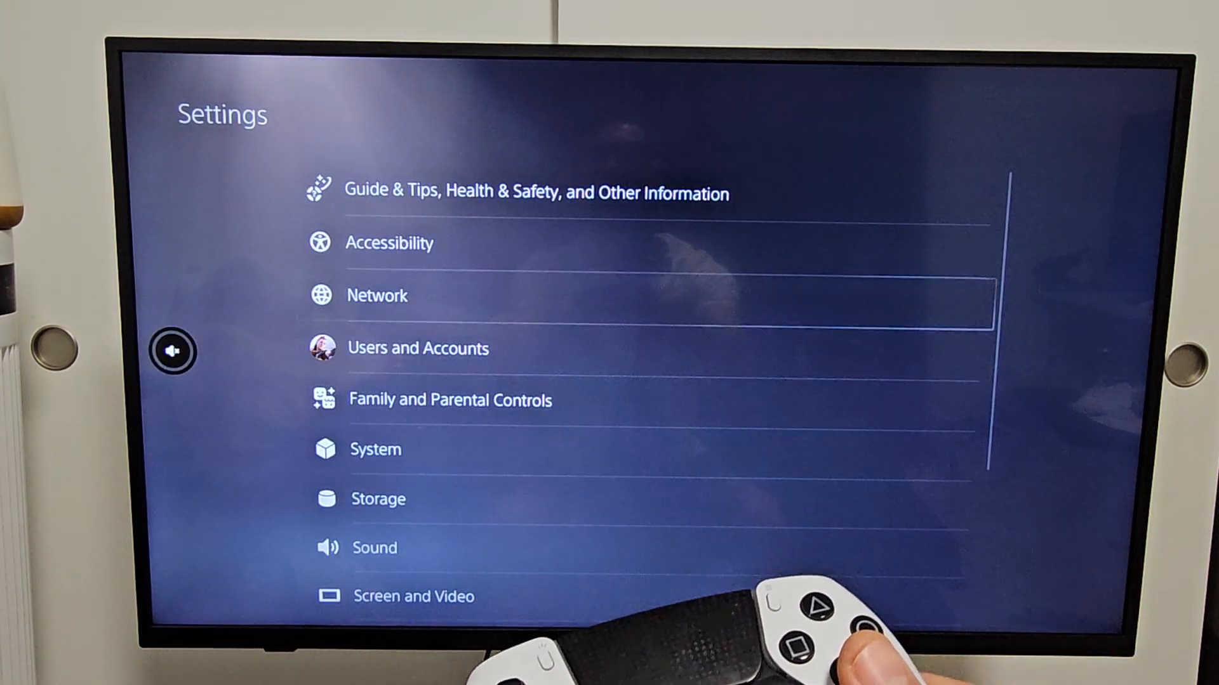
# Step: Reach Set Up Internet Connection, listing the registered network and other networks found
pyautogui.click(377, 296)
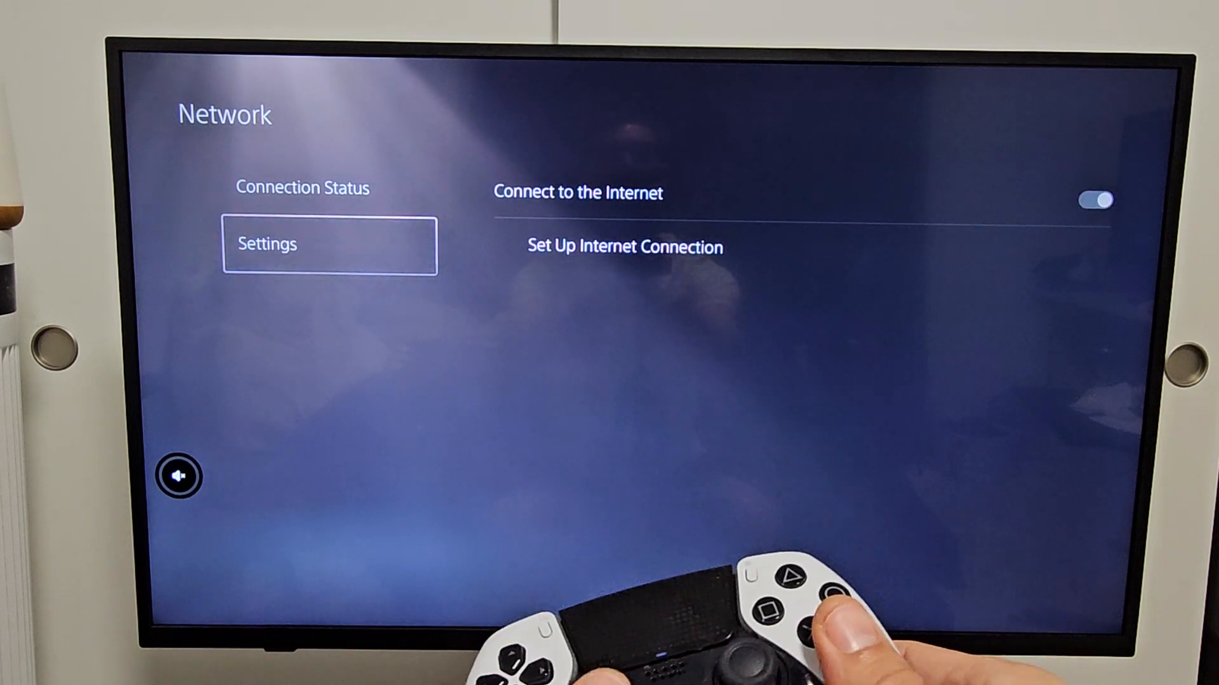
pyautogui.press('Right')
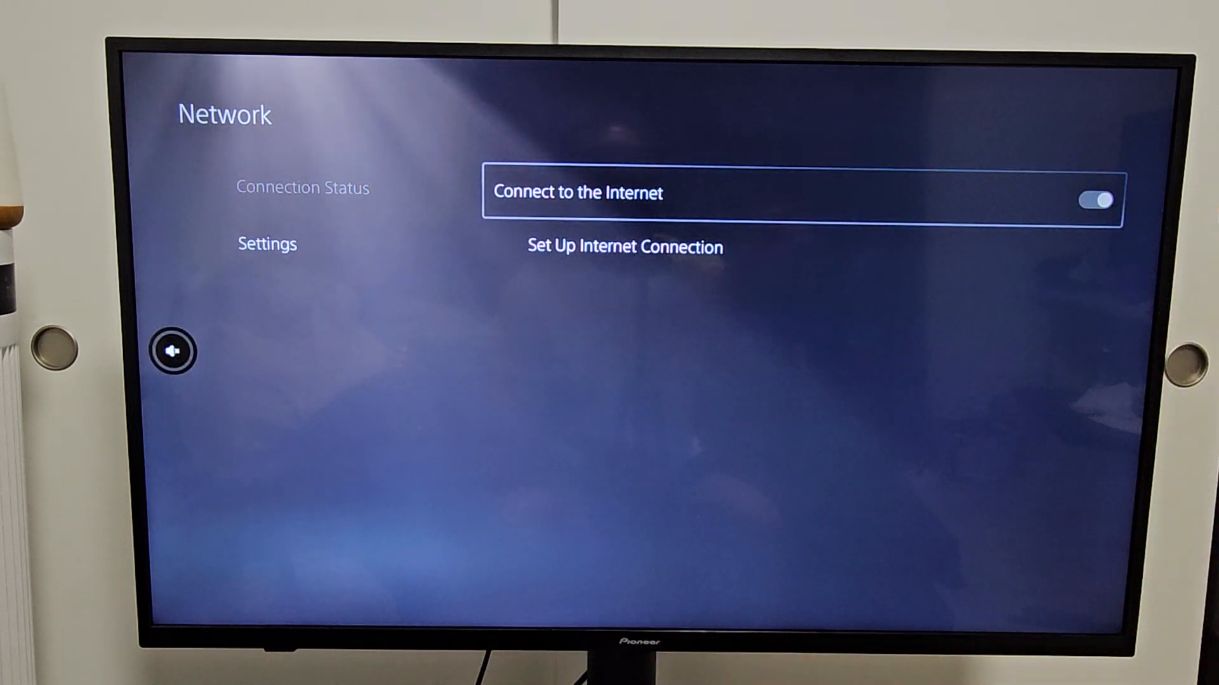
pyautogui.press('Down')
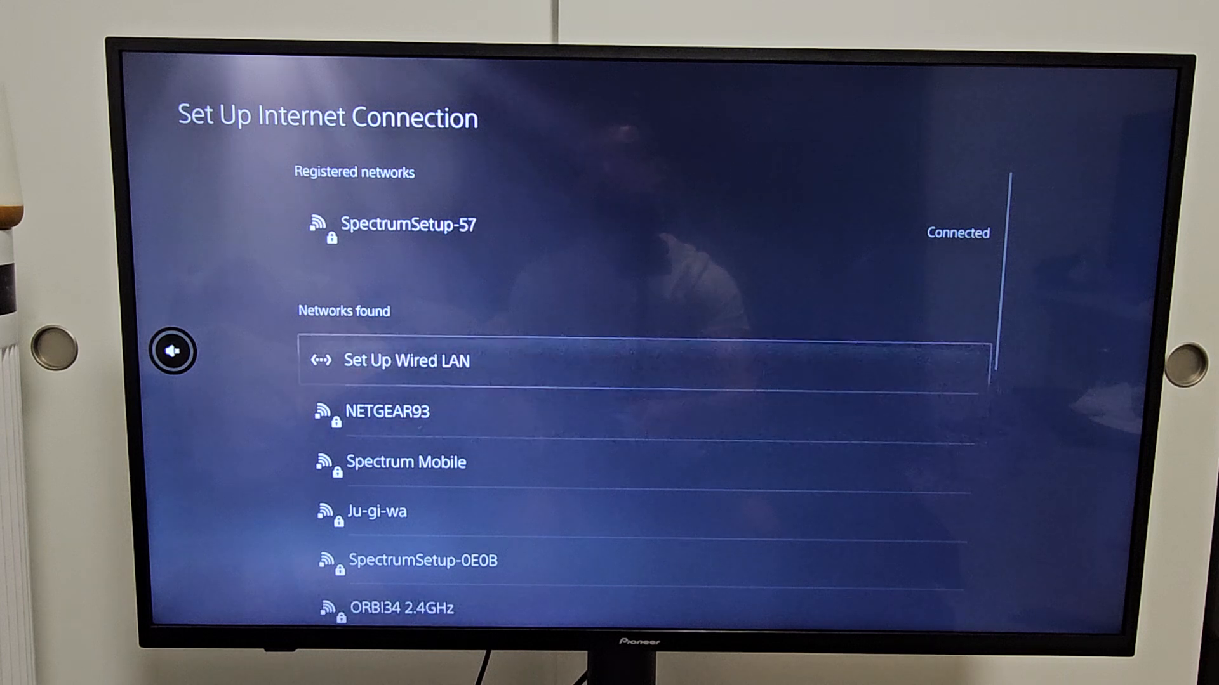
# Step: Set up a wired LAN connection keeping the name Wired LAN 1 and connect to it
pyautogui.click(405, 361)
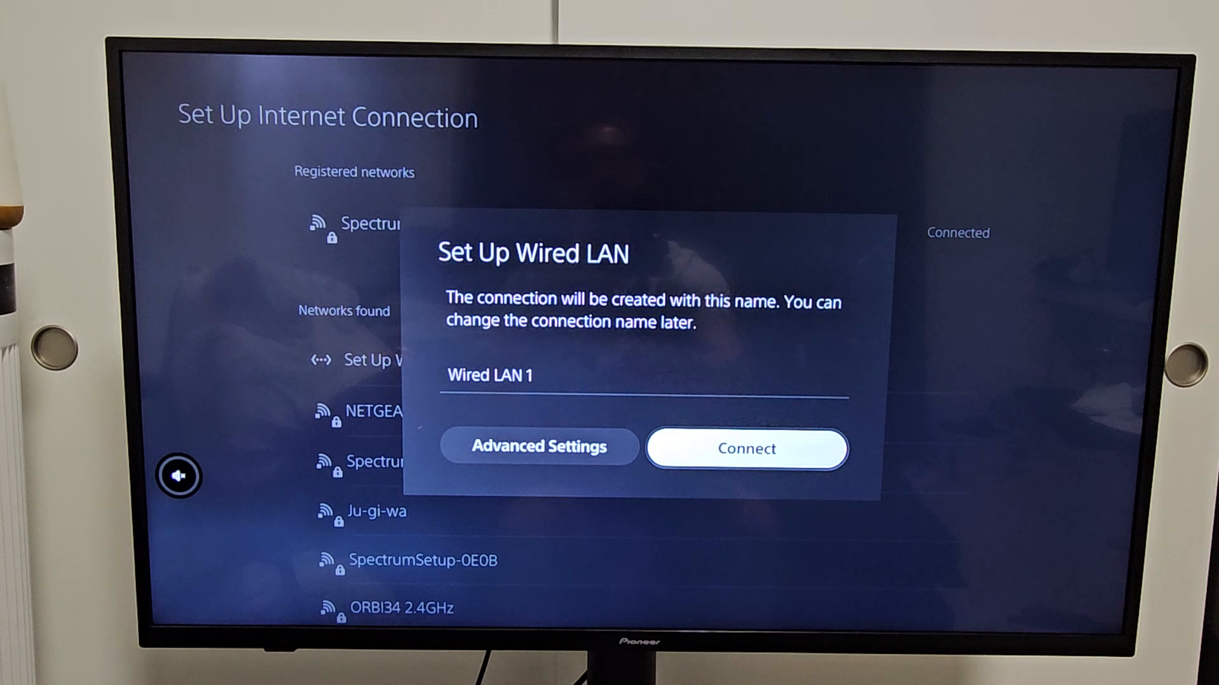
pyautogui.click(745, 448)
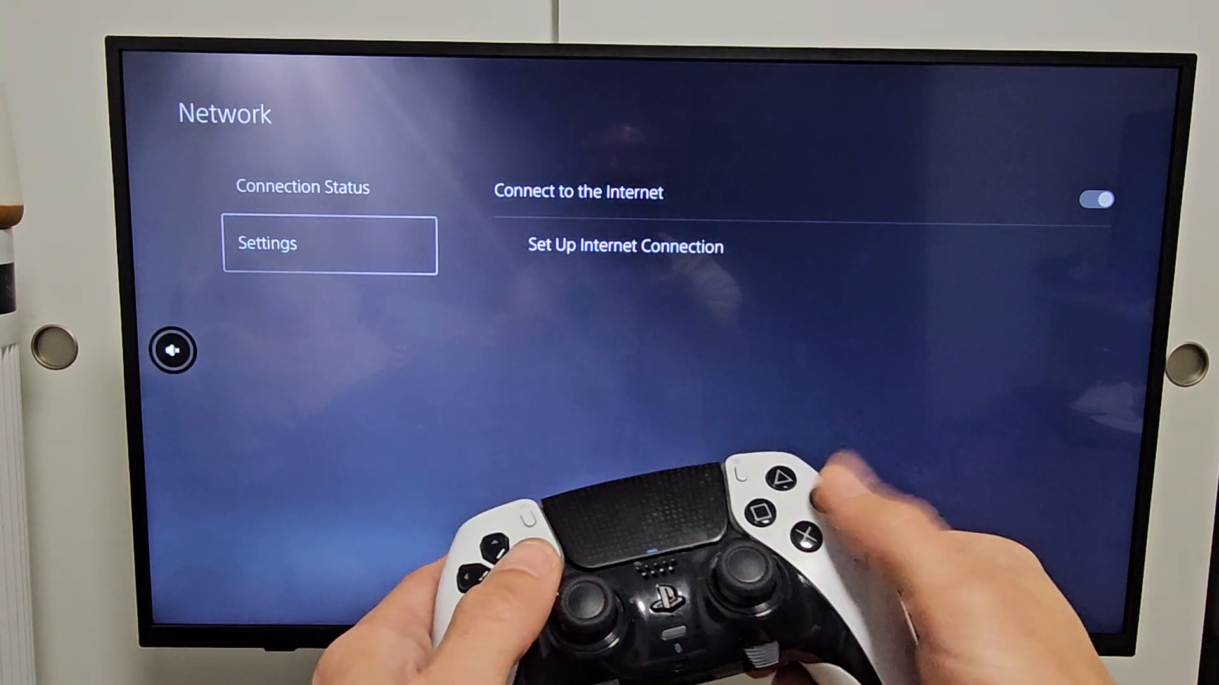
# Step: Verify Wired LAN 1 shows Connected and bring up its detailed connection status
pyautogui.press('Circle')
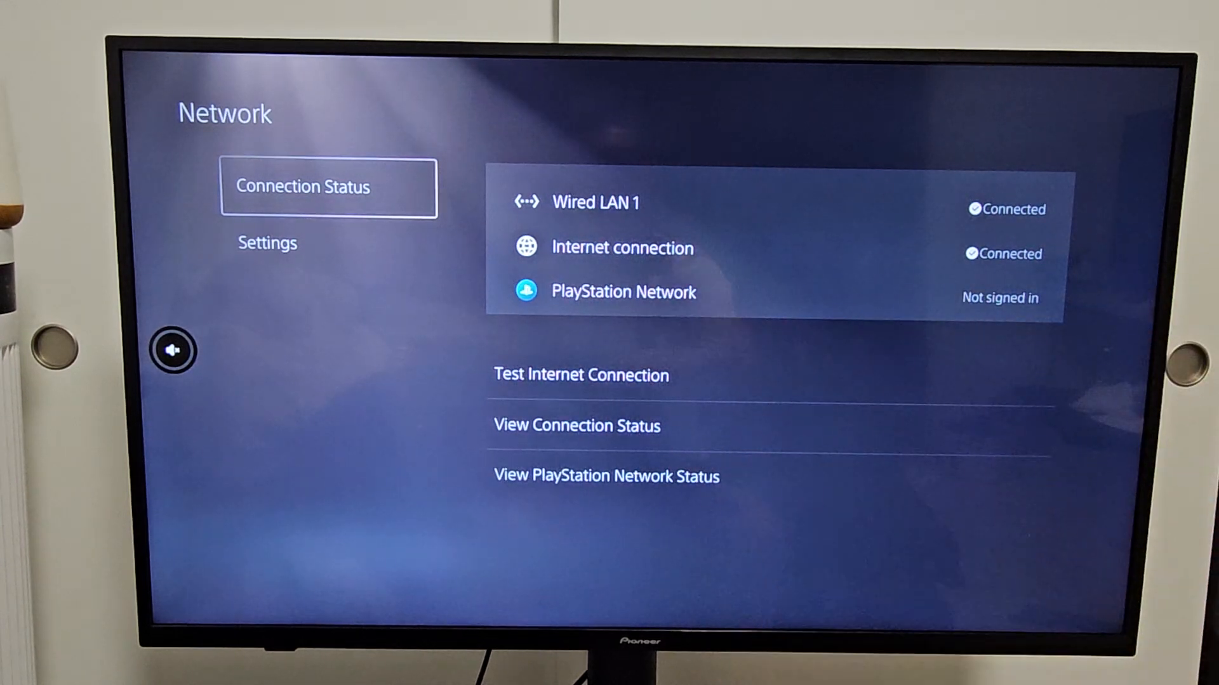
pyautogui.press('down')
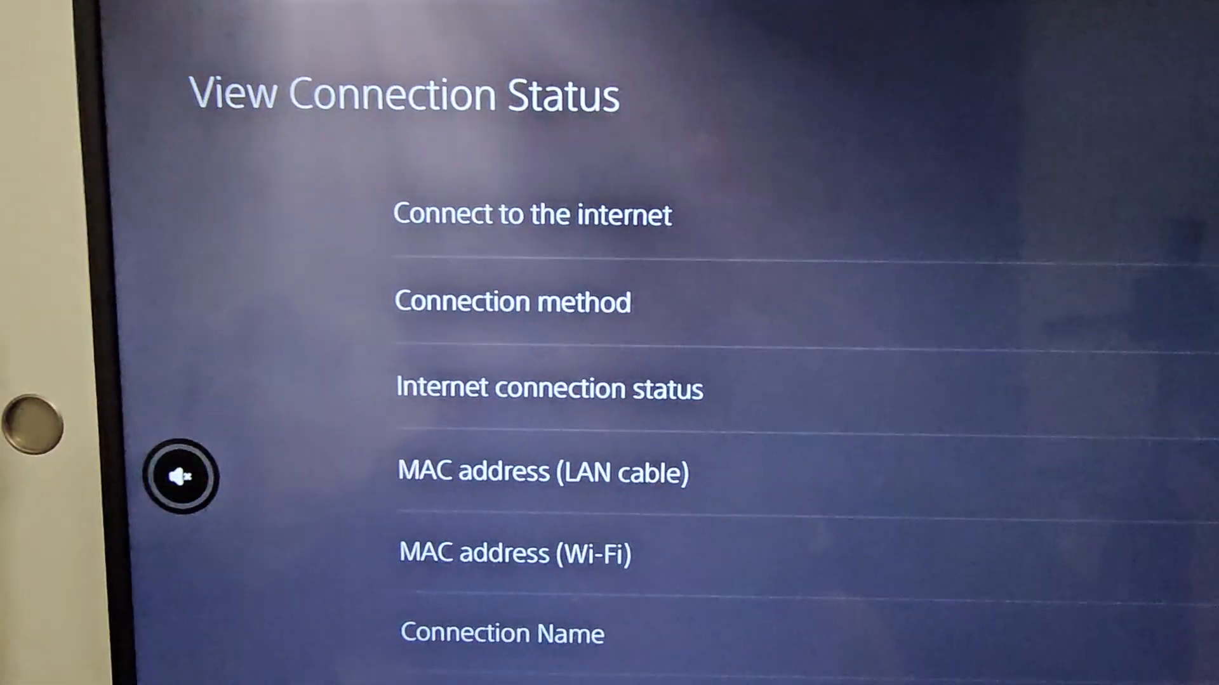
# Step: Run Test Connection Speed on Wired LAN 1, showing 380.0 Mbps download and 22.3 Mbps upload
pyautogui.scroll(-3)
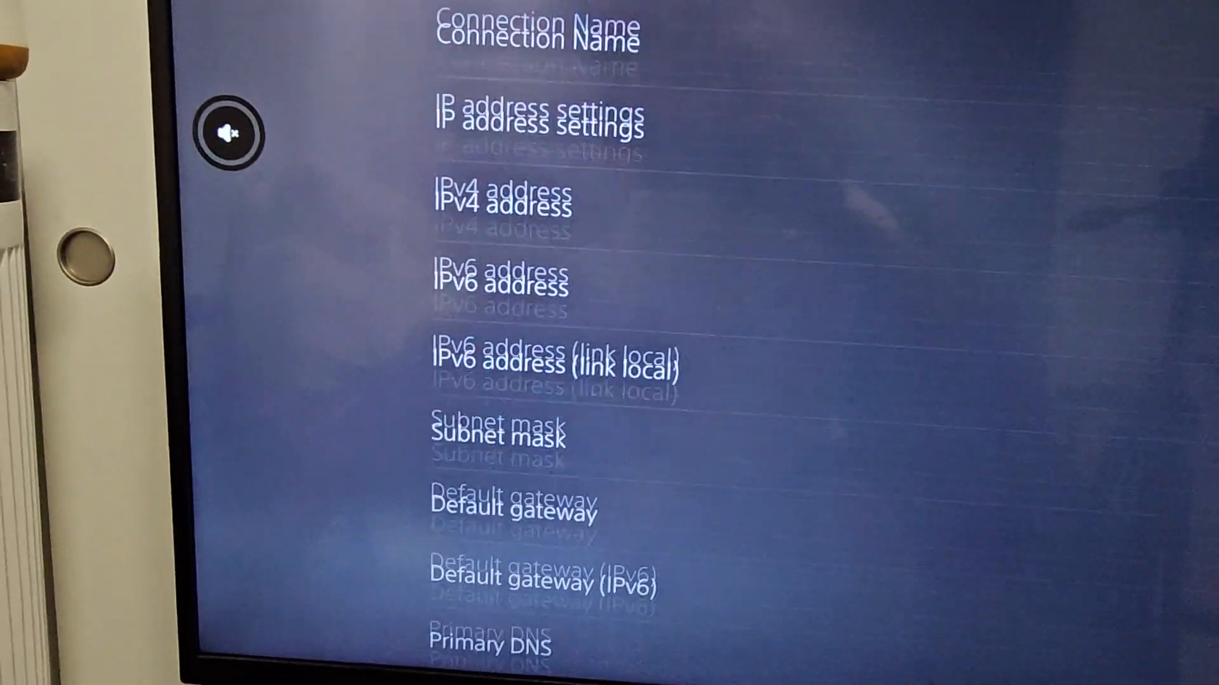
pyautogui.scroll(-3)
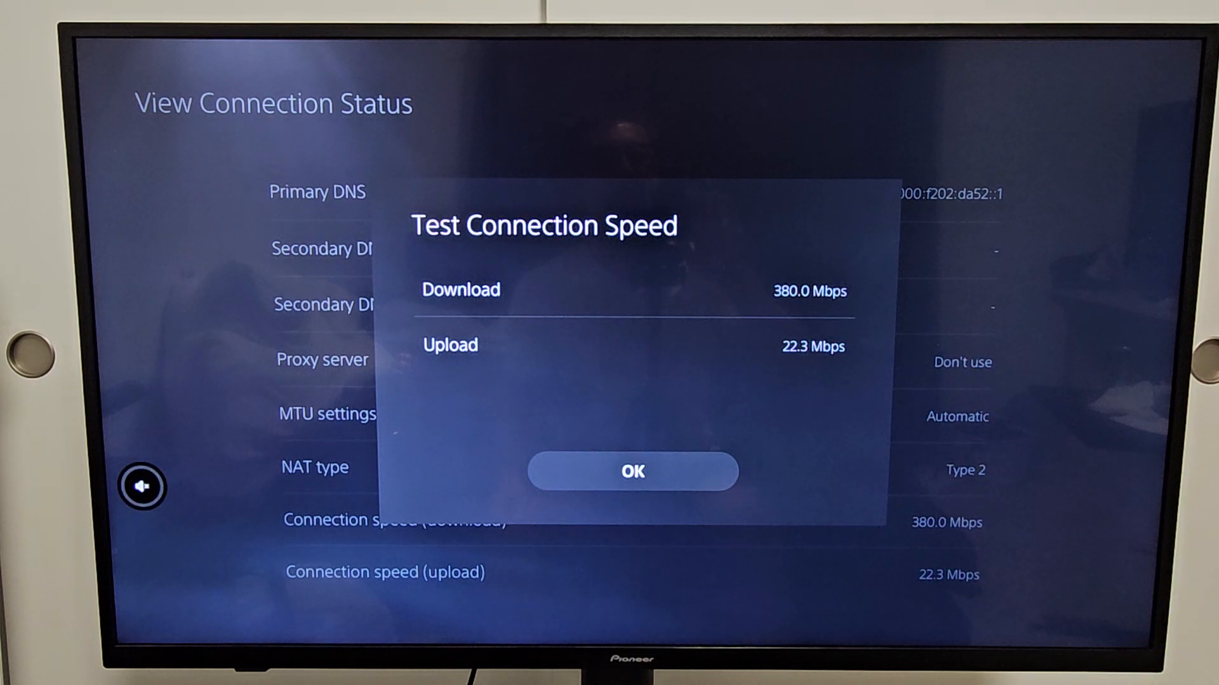
pyautogui.click(632, 469)
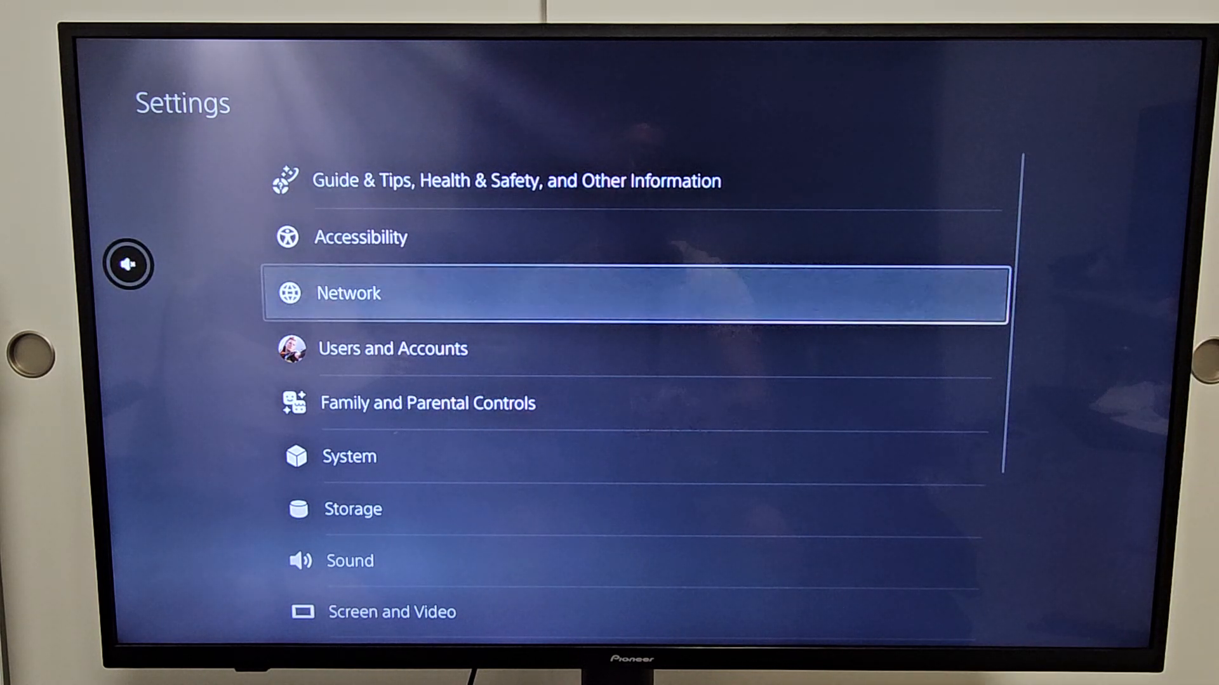
# Step: Return to Set Up Internet Connection, showing Wired LAN 1 connected and SpectrumSetup-57 registered
pyautogui.click(348, 293)
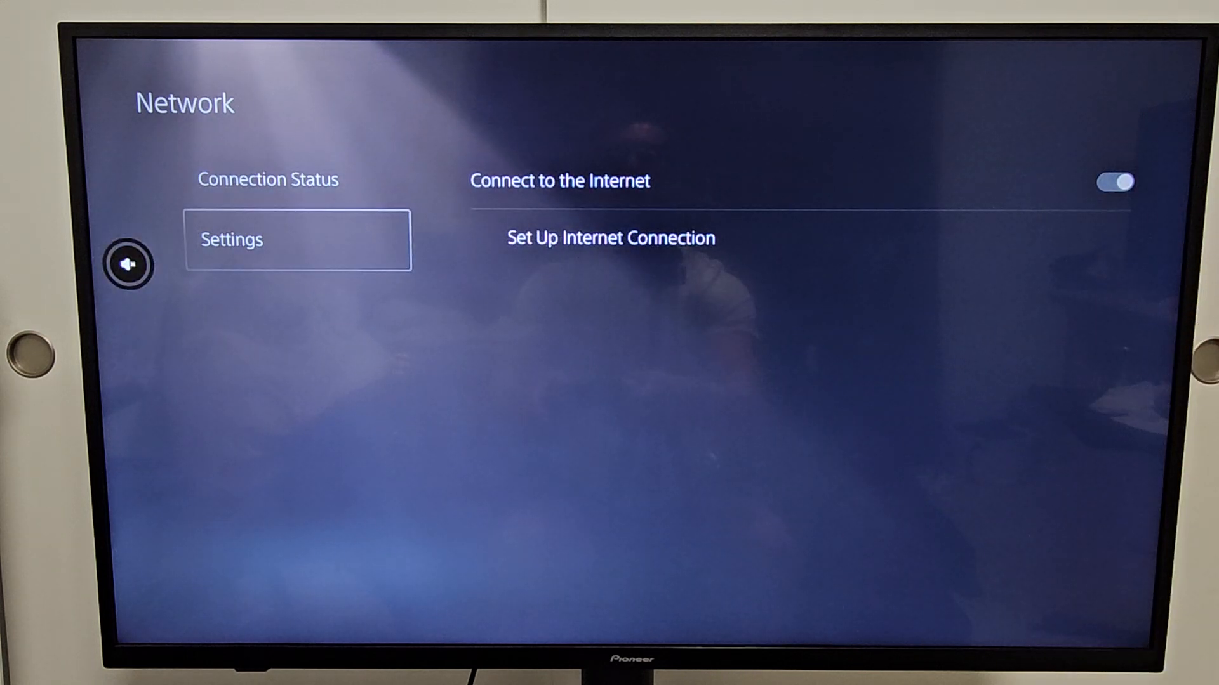
pyautogui.press('Right')
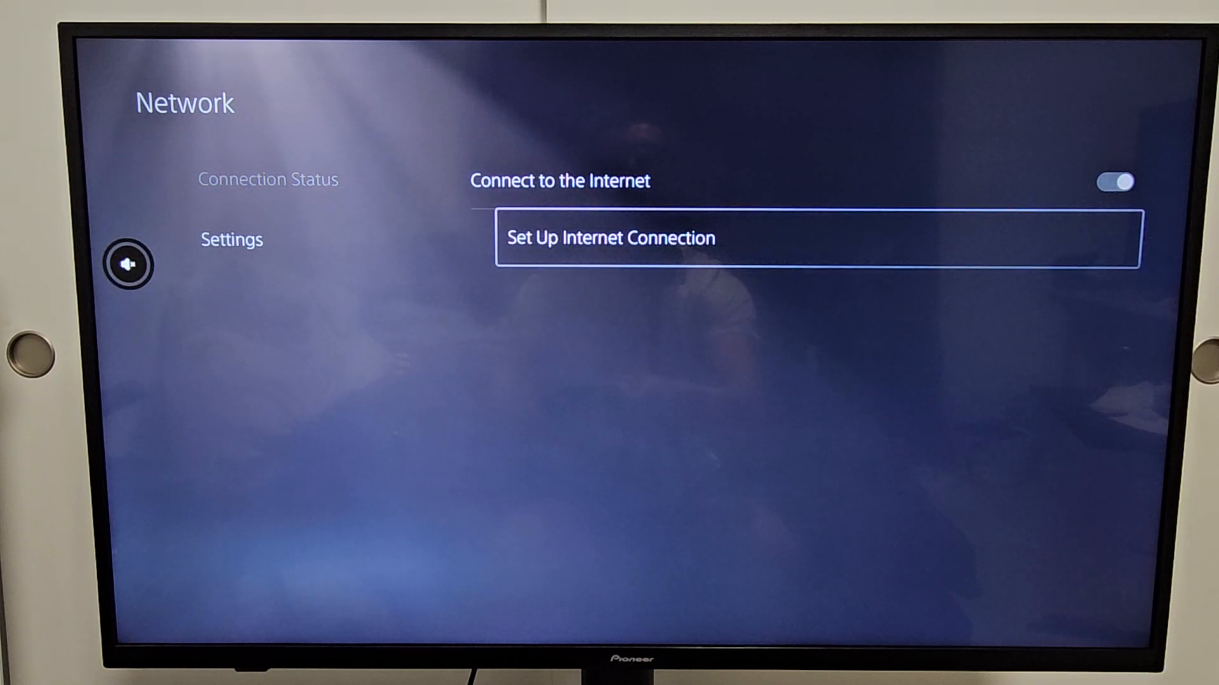
pyautogui.click(610, 238)
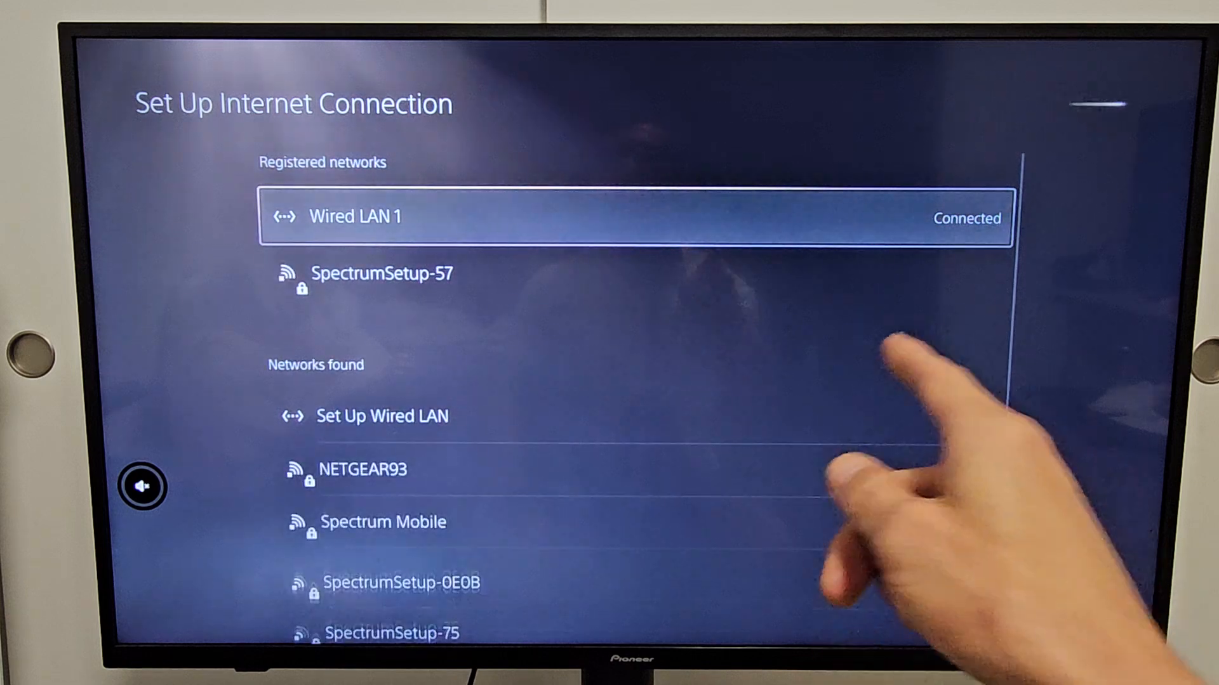